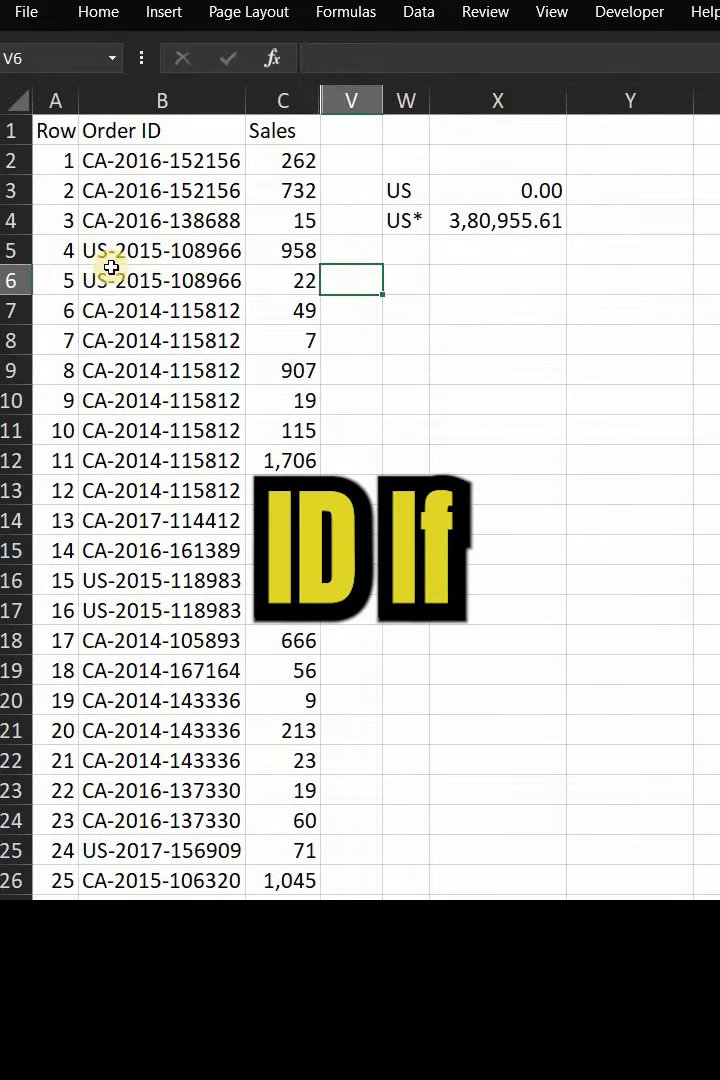
click(160, 250)
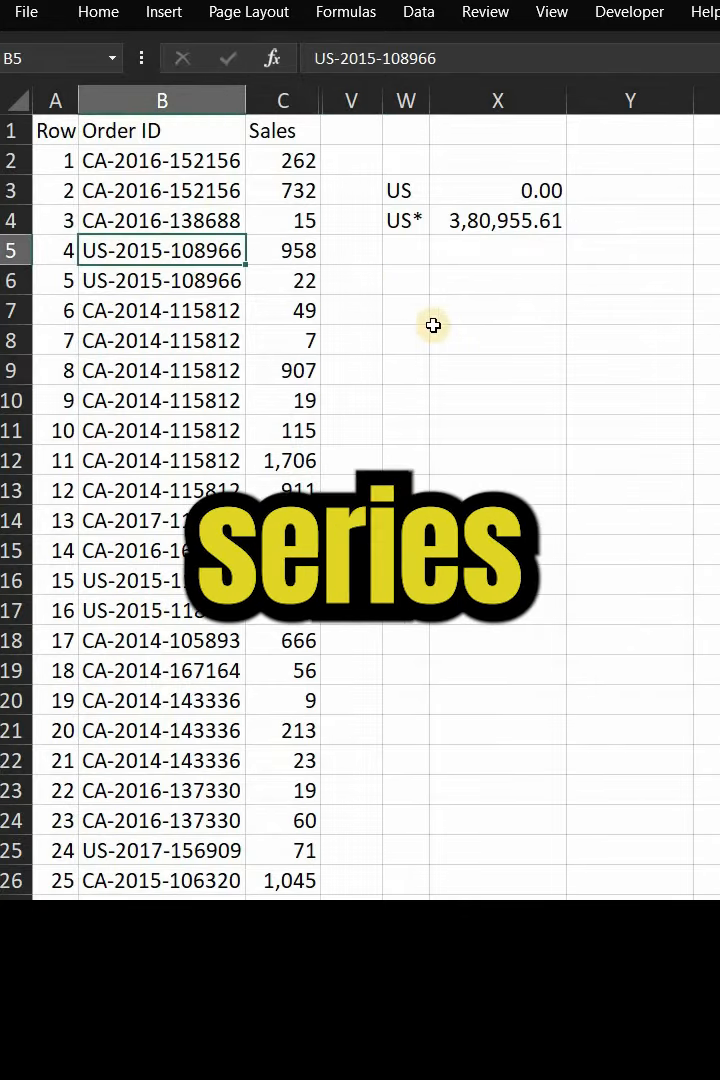
mouse_move(508, 204)
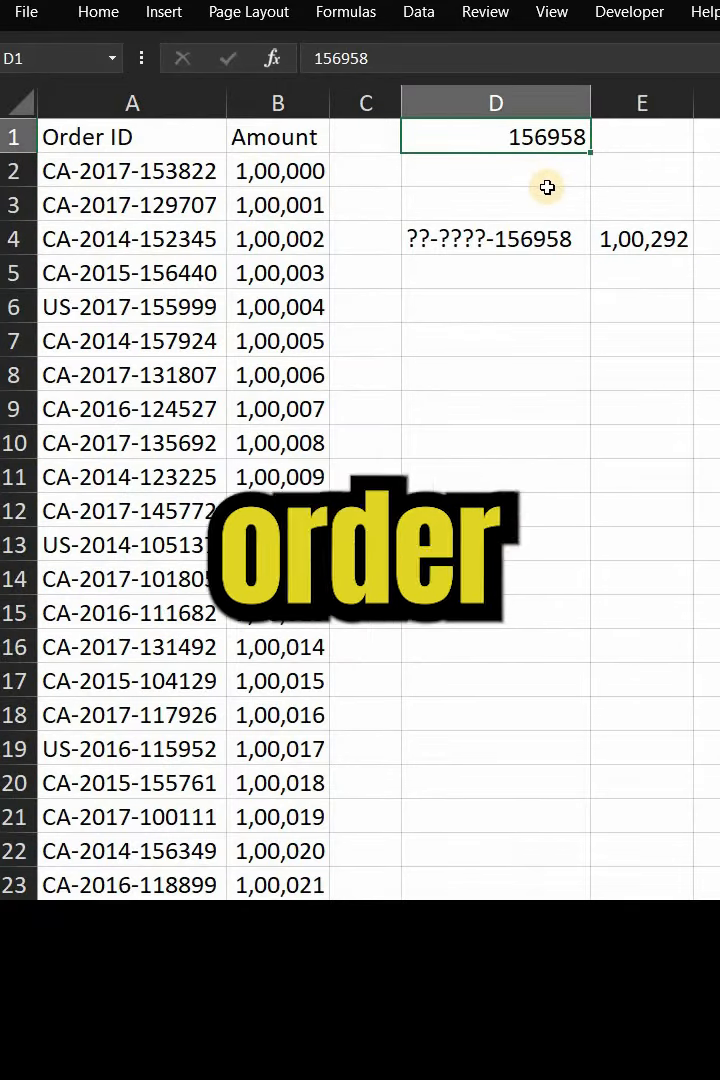
click(276, 136)
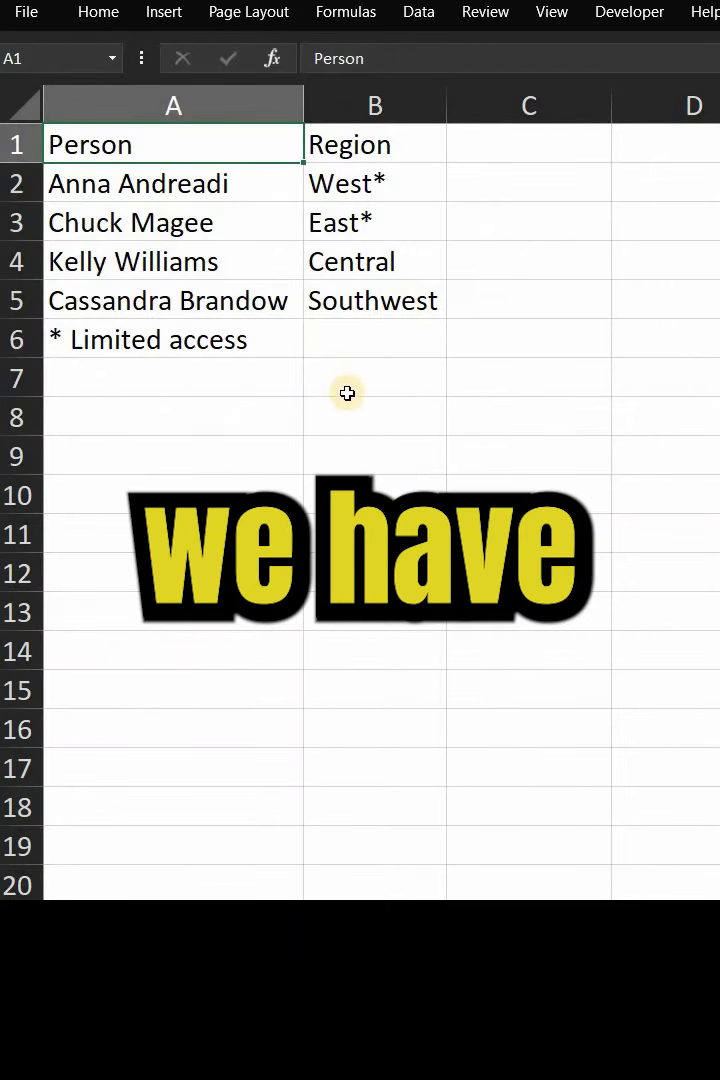
Select the four region entries B2:B5 on the People sheet.
drag(374, 182, 374, 300)
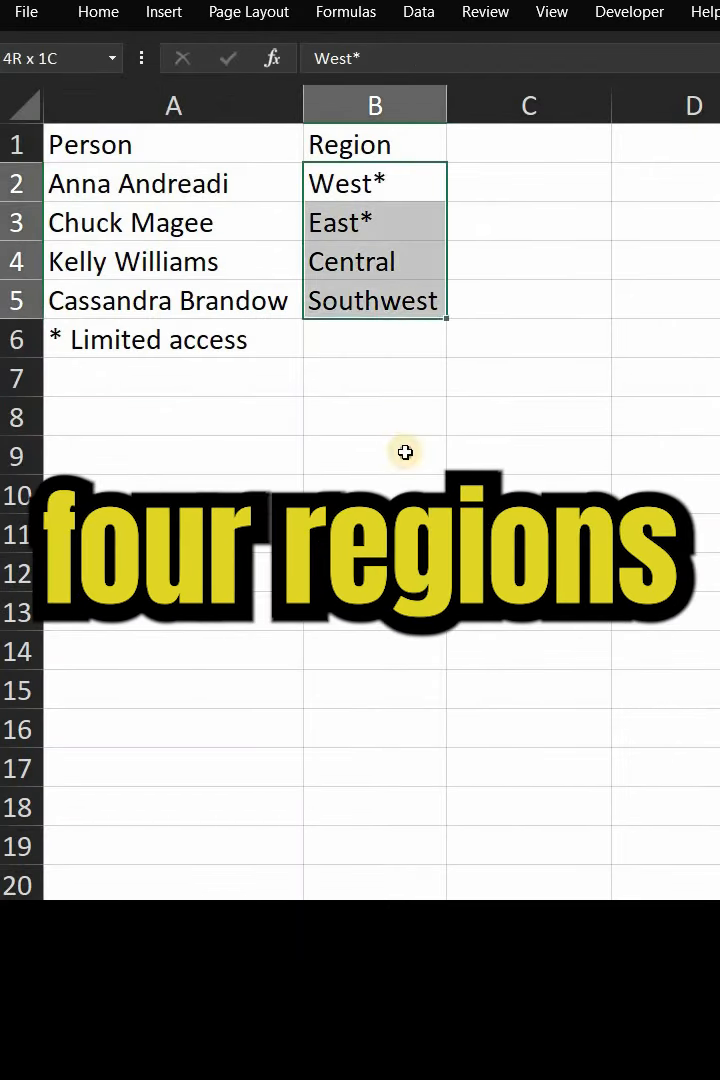
click(374, 452)
text(West)
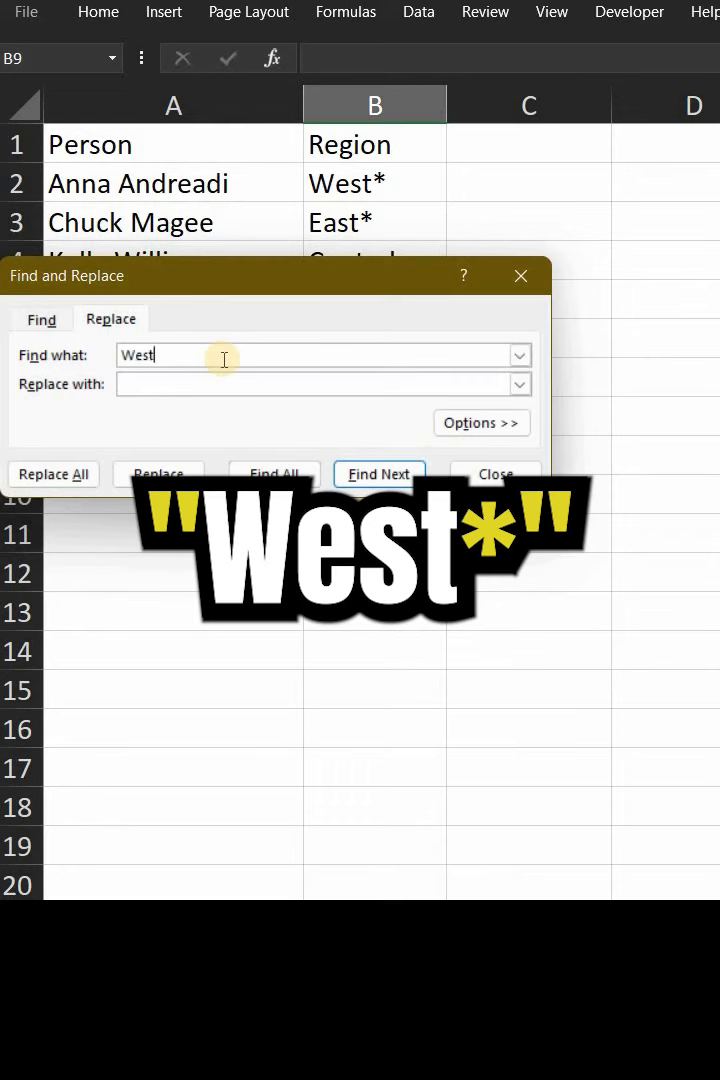
Find All cells matching West*, listing West* in B2 and Southwest in B5.
click(40, 320)
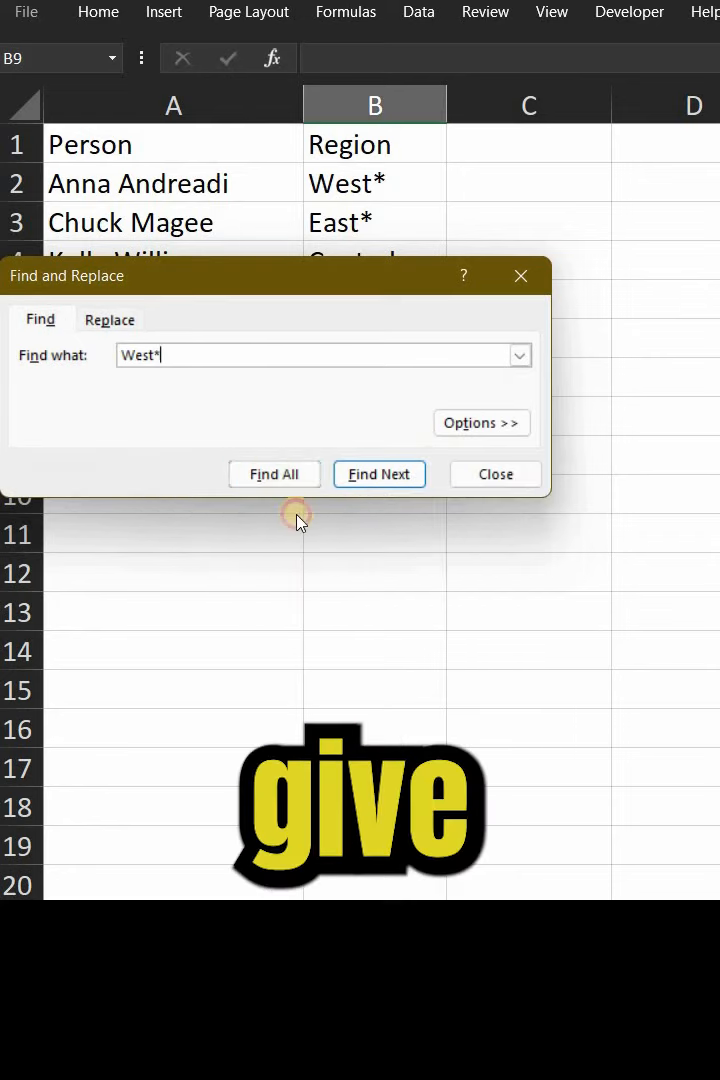
click(276, 472)
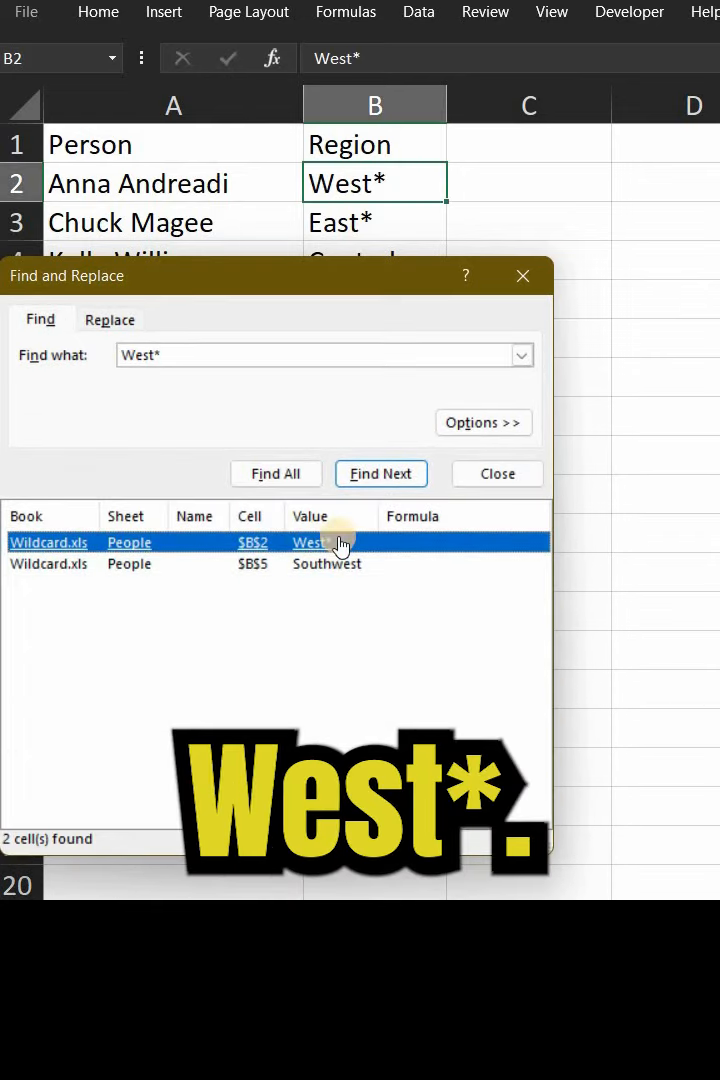